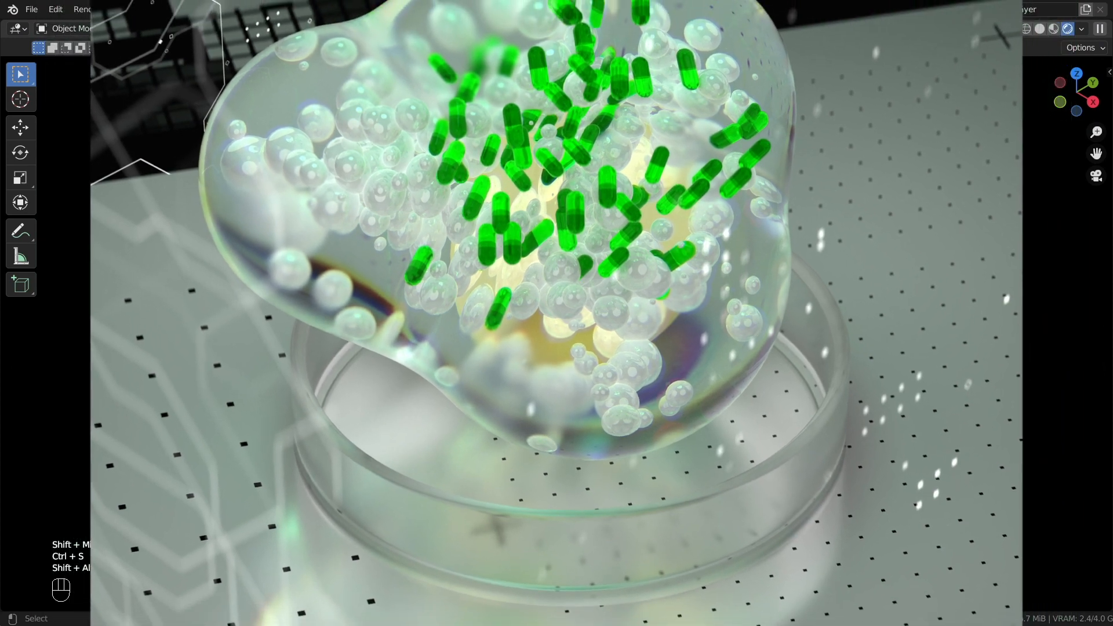
Save the current work and generate a fresh grey sci-fi panel height map in J-splacement.
key(Ctrl+S)
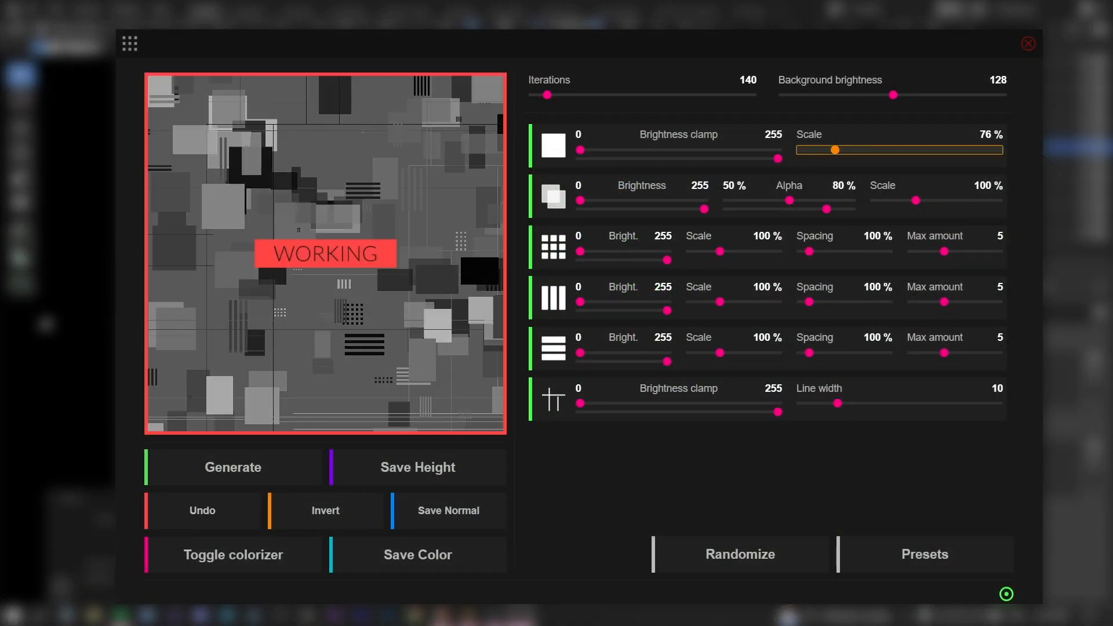
click(924, 555)
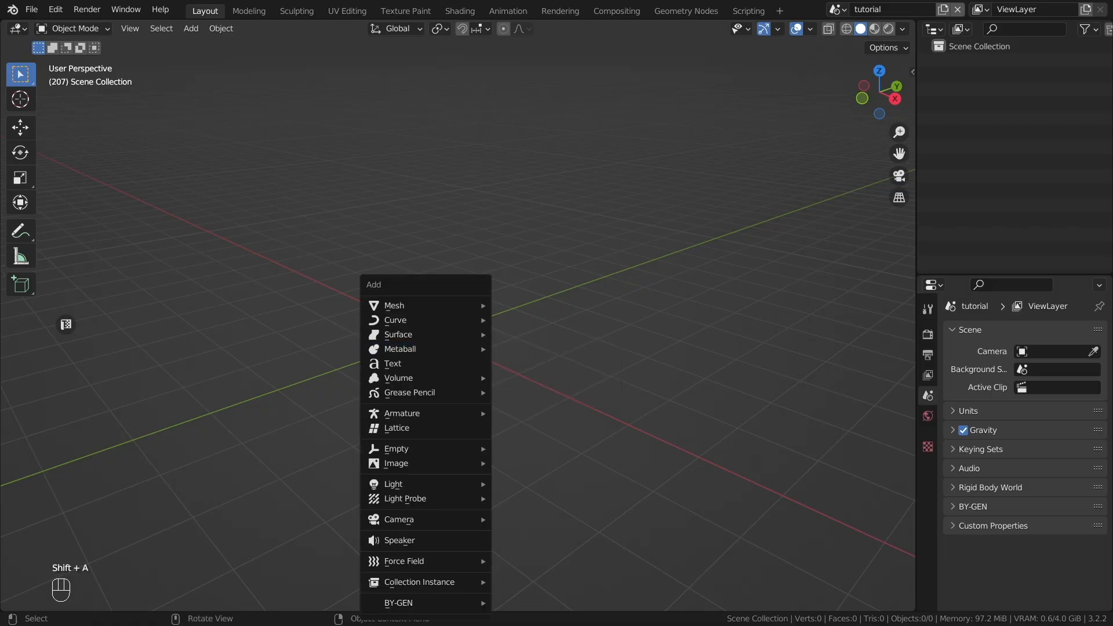
Build the blob from three metaballs and shape a cylinder into a shallow round dish.
click(399, 348)
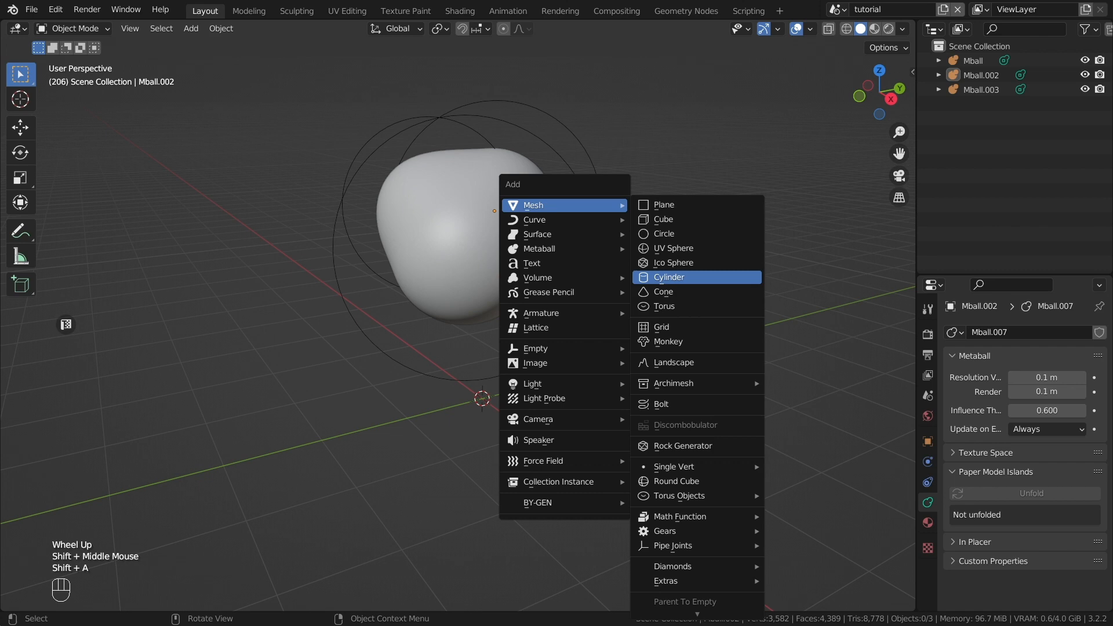
click(668, 277)
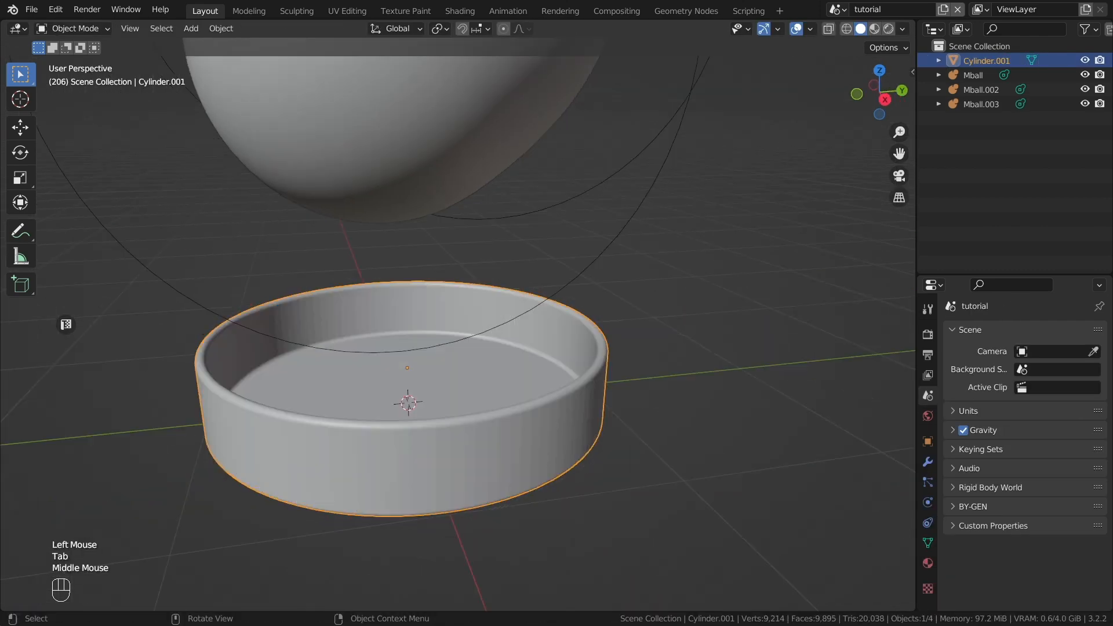
key(shift+a)
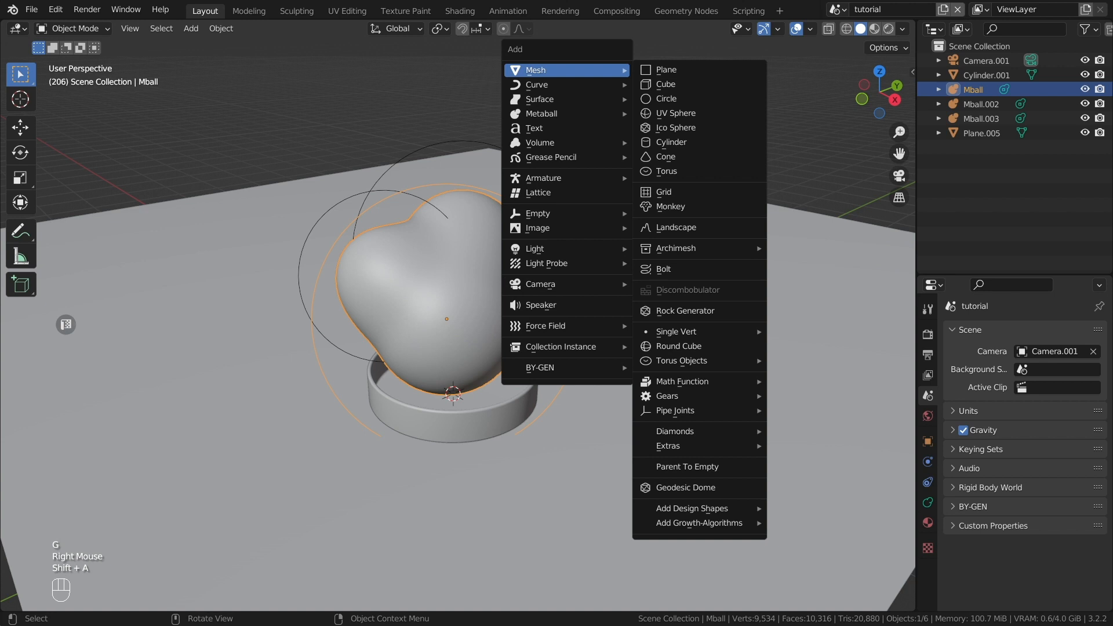
Add a faceted icosphere and move it into the metaball blob.
click(676, 127)
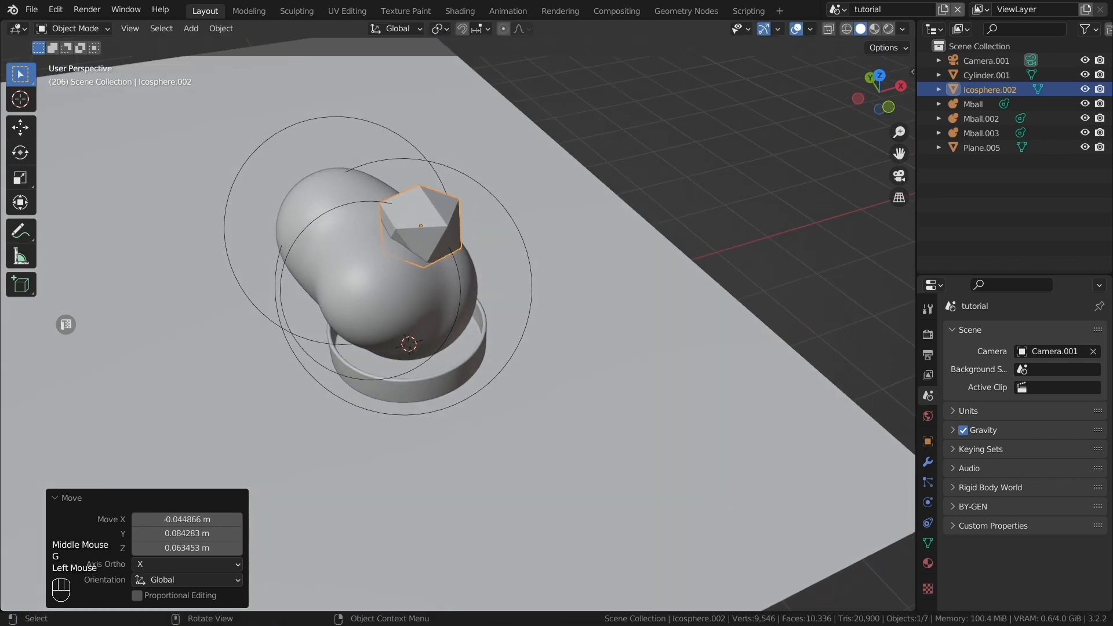
key(Shift+A)
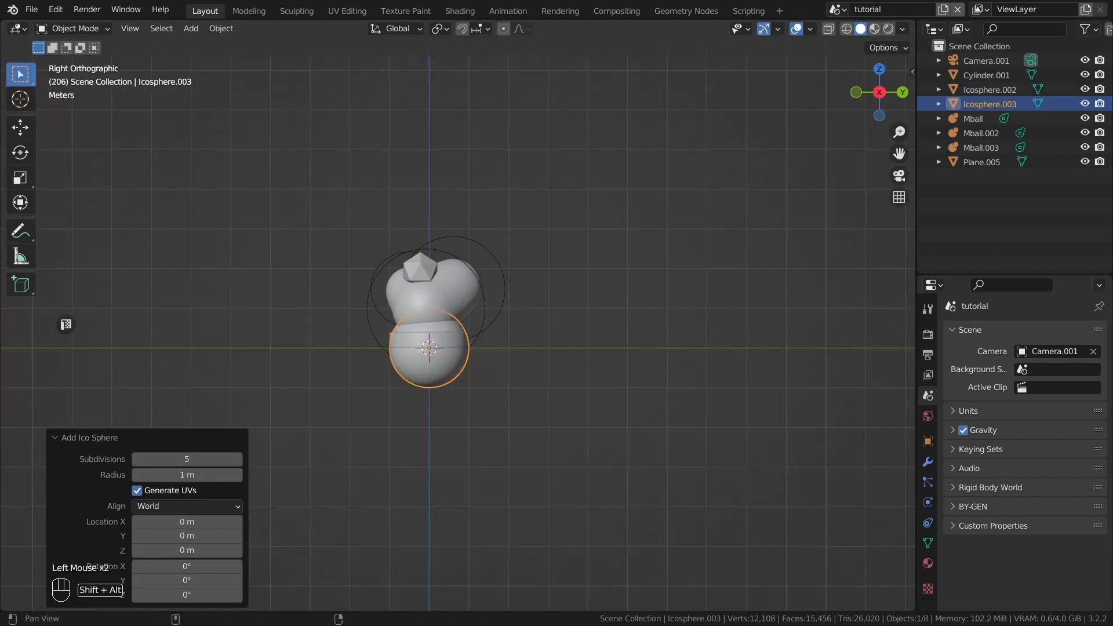
key(g)
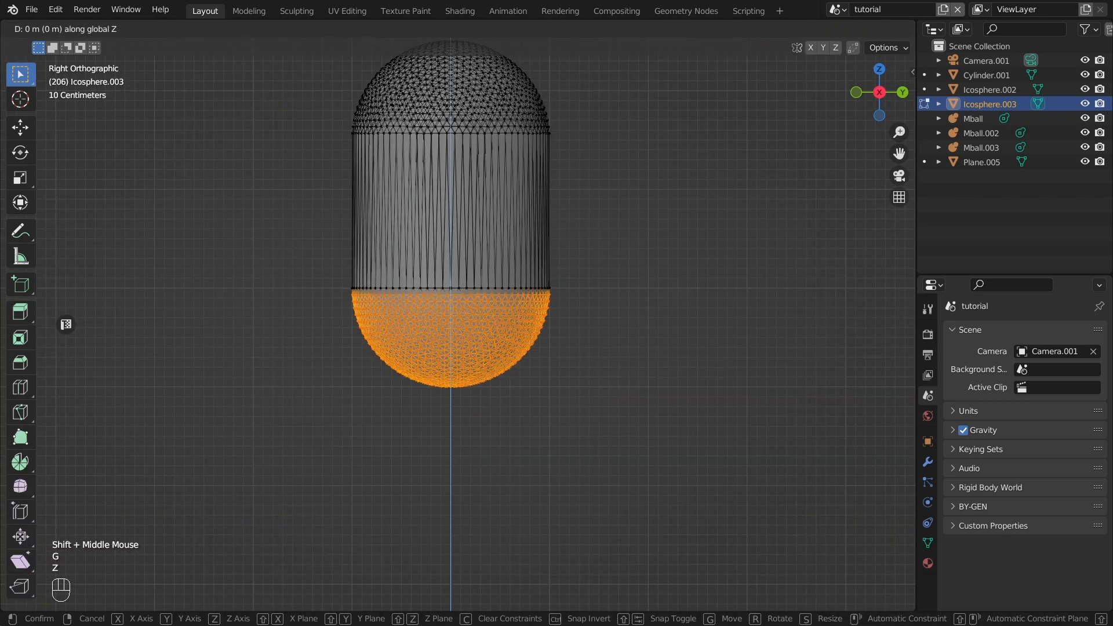
Stretch a second icosphere into a capsule pill and add a small UV sphere.
key(shift+a)
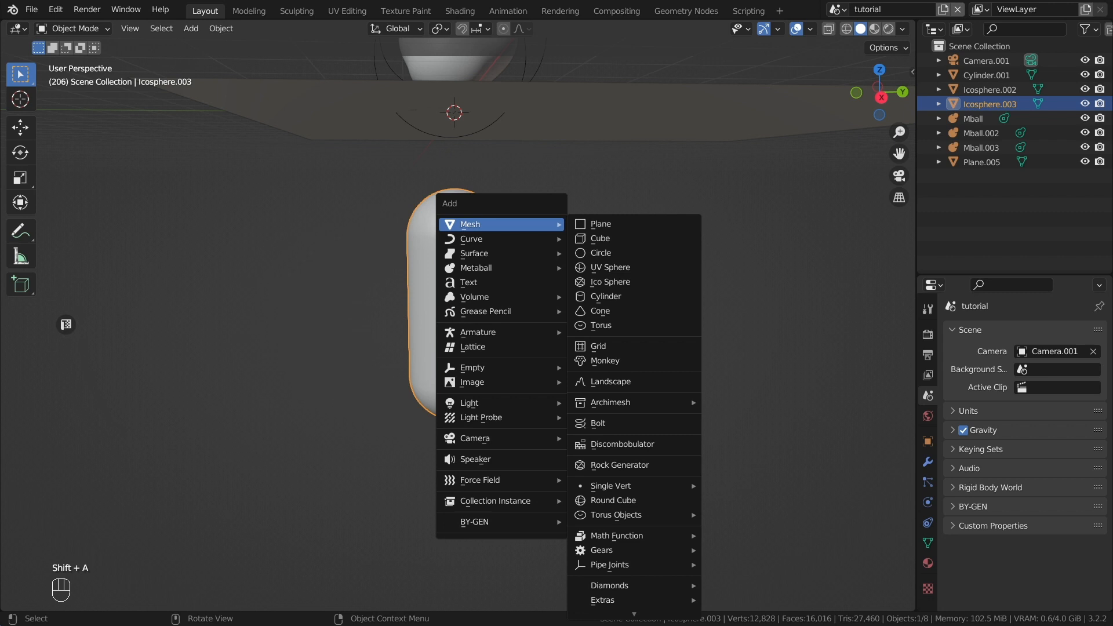
click(609, 266)
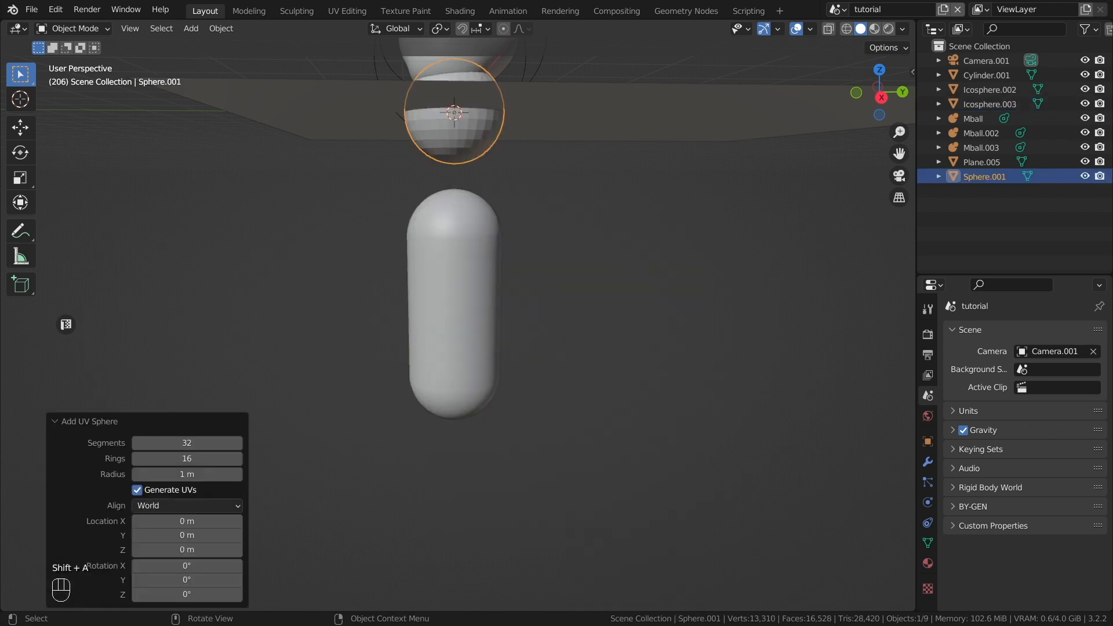
key(g)
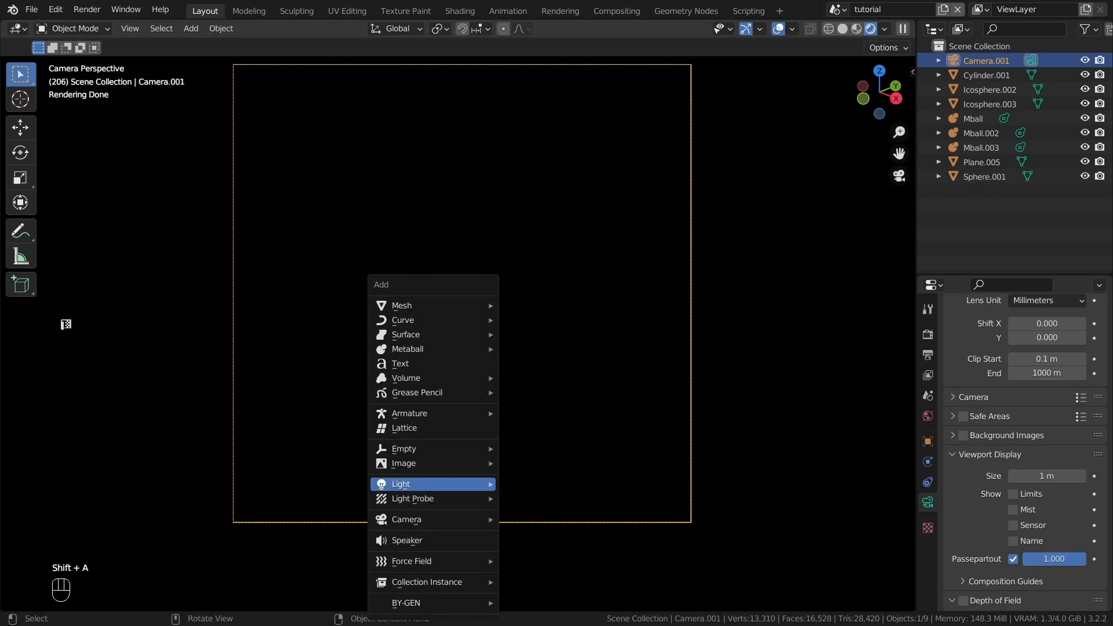
Add point lights around the blob and convert the metaballs to a mesh.
click(400, 483)
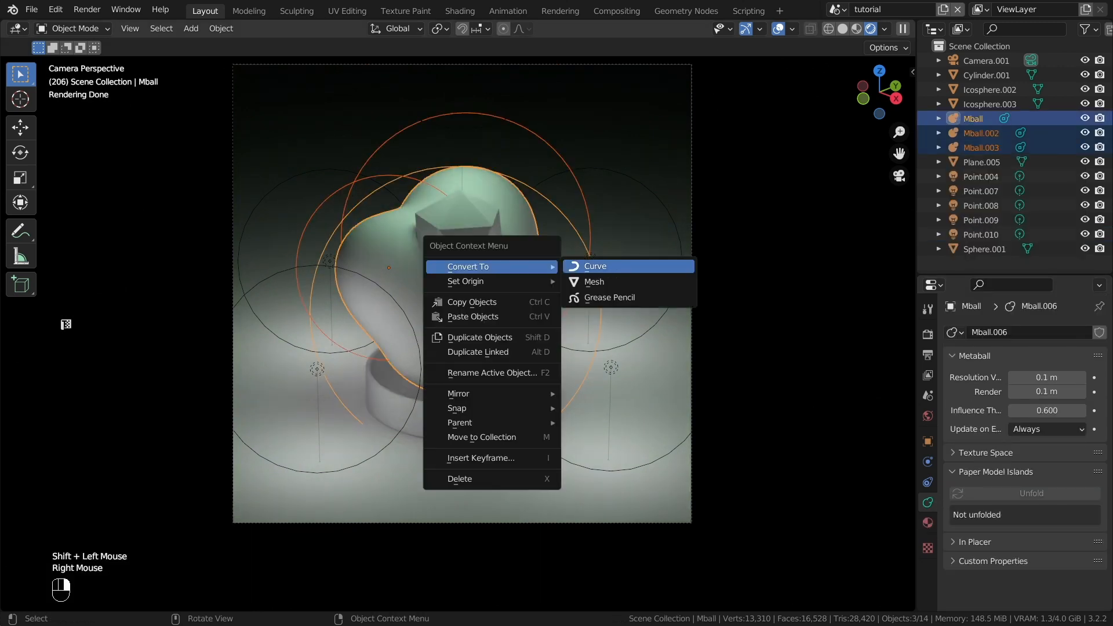
click(593, 282)
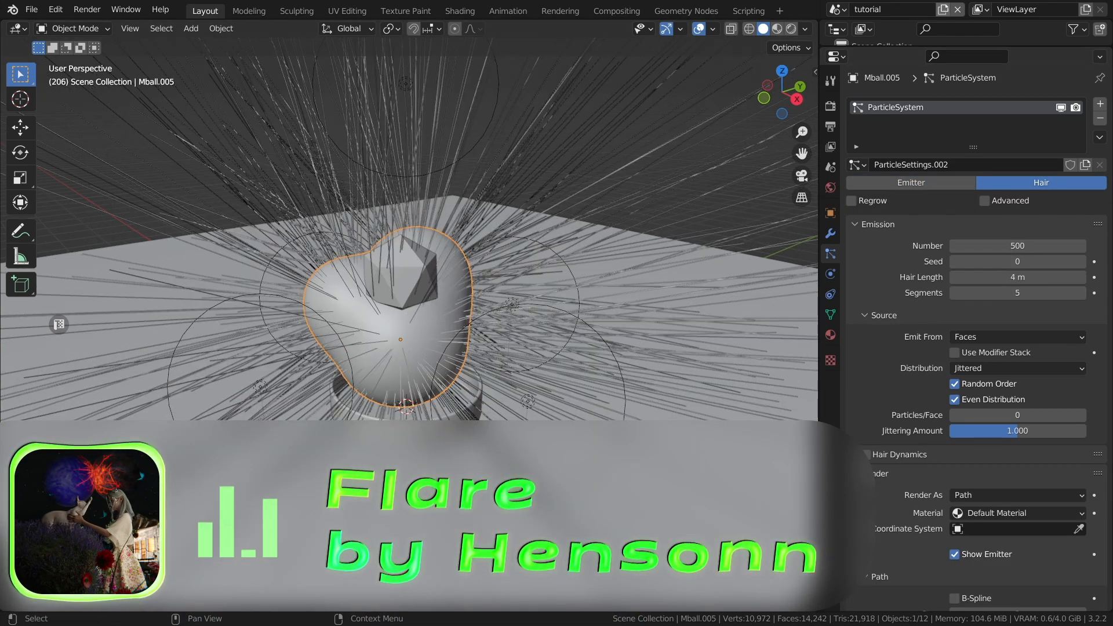
Emit particles from Volume, Random, as Sphere.001 objects at scale 0.025, randomness 1.
click(1016, 368)
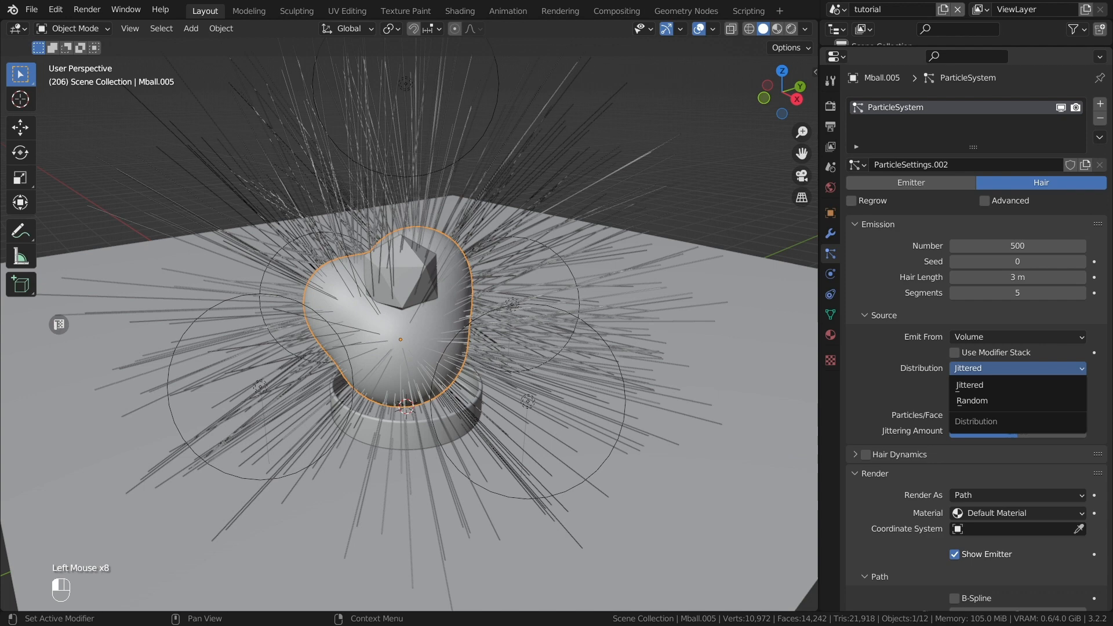
click(970, 400)
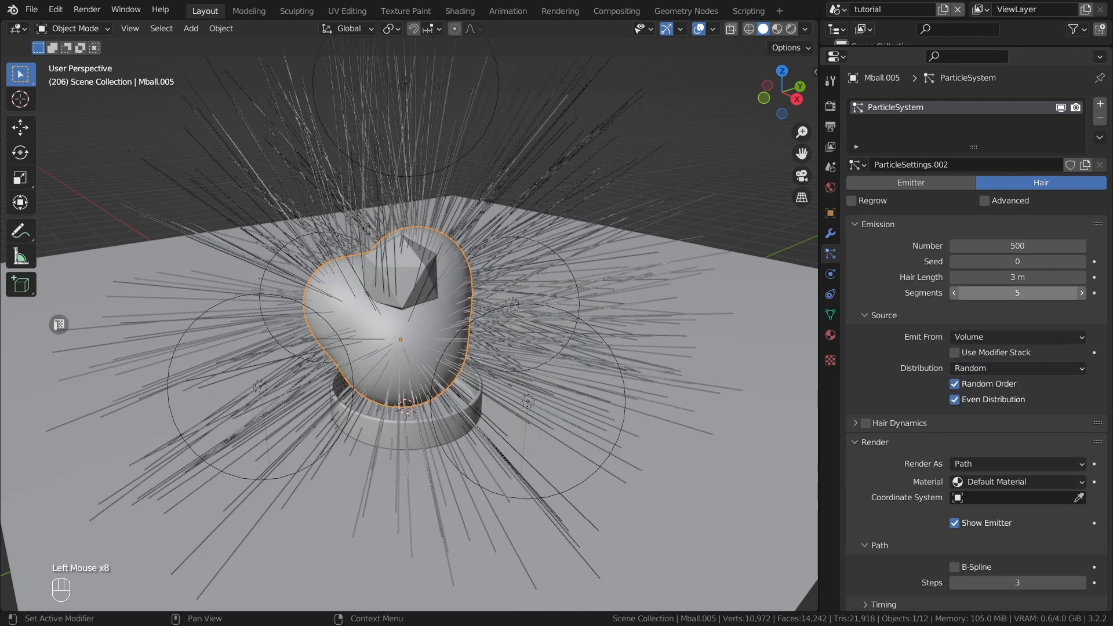
click(1015, 463)
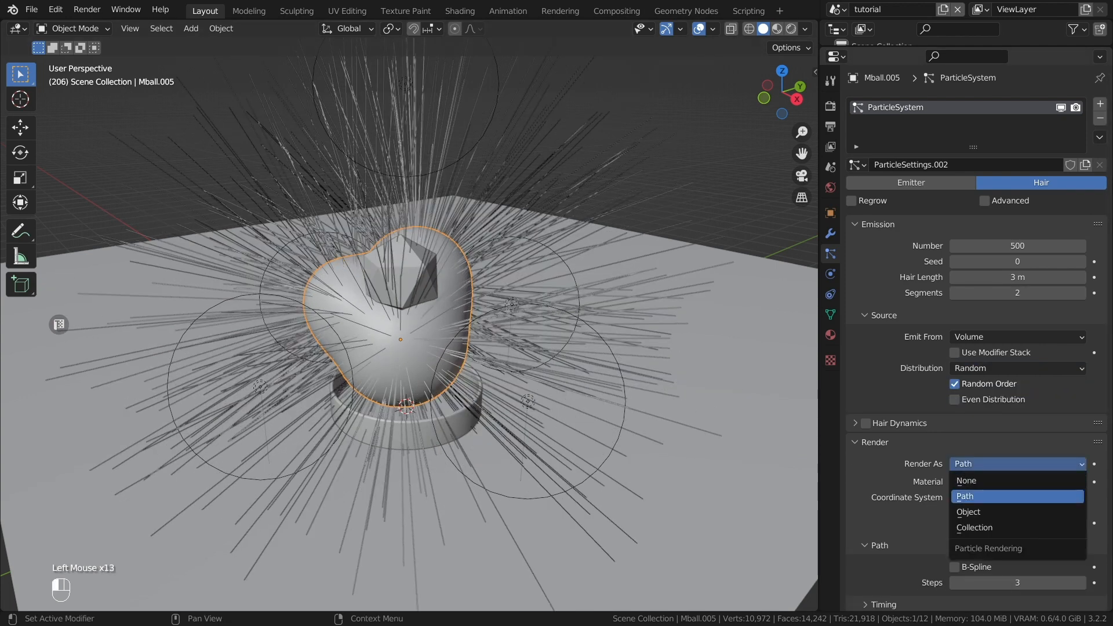
click(967, 512)
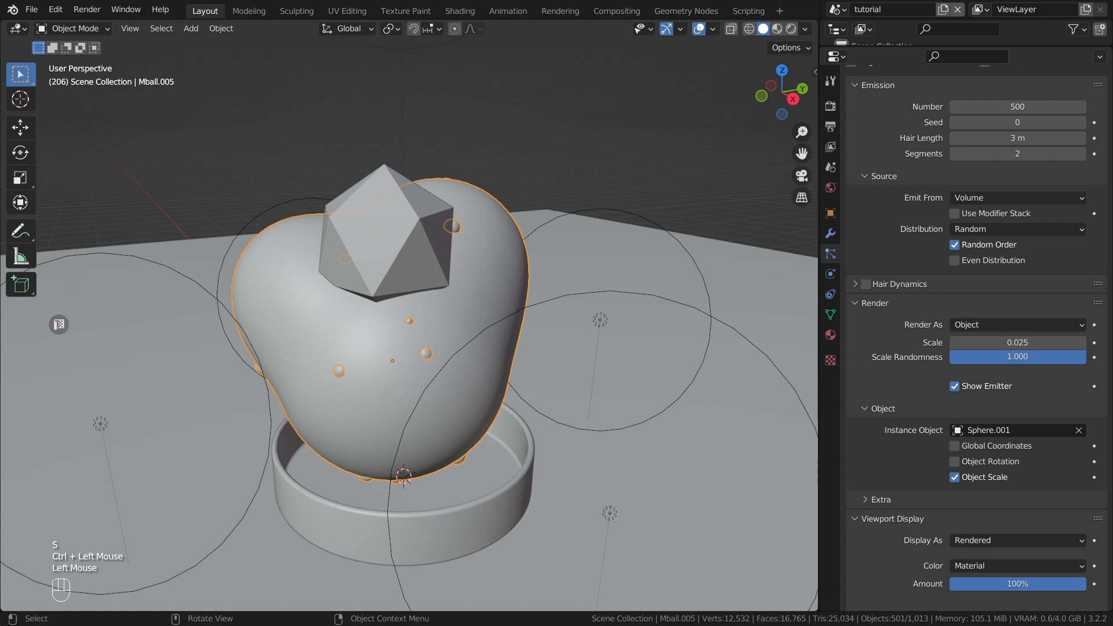
key(h)
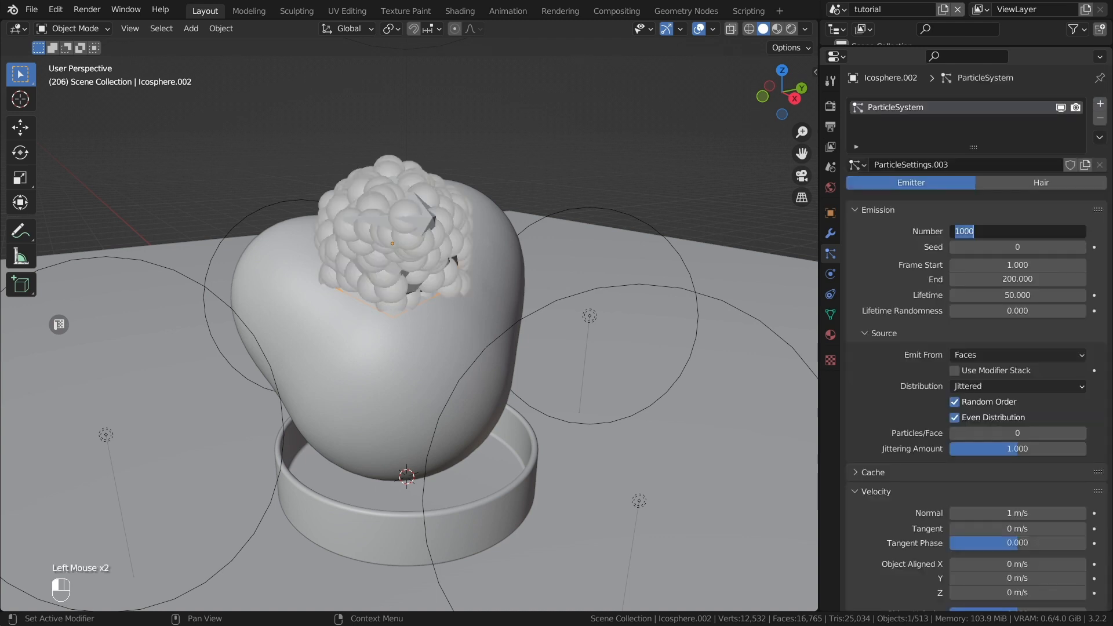
Make the icosahedron's particles Hair from Volume as Icosphere.003, with Simple children and random rotation.
click(1040, 182)
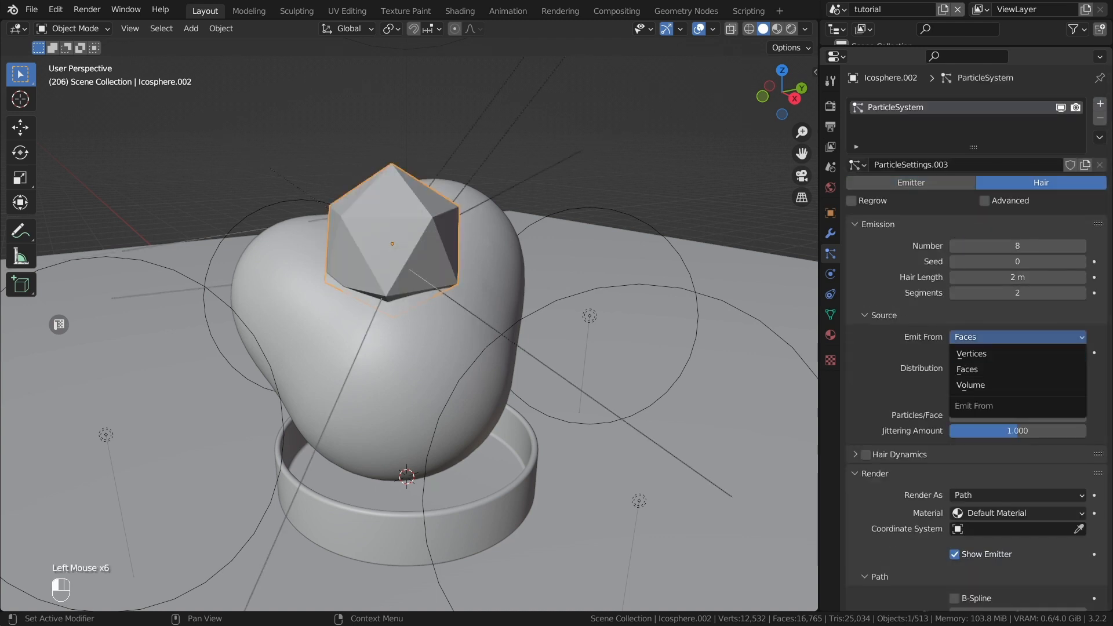
click(970, 385)
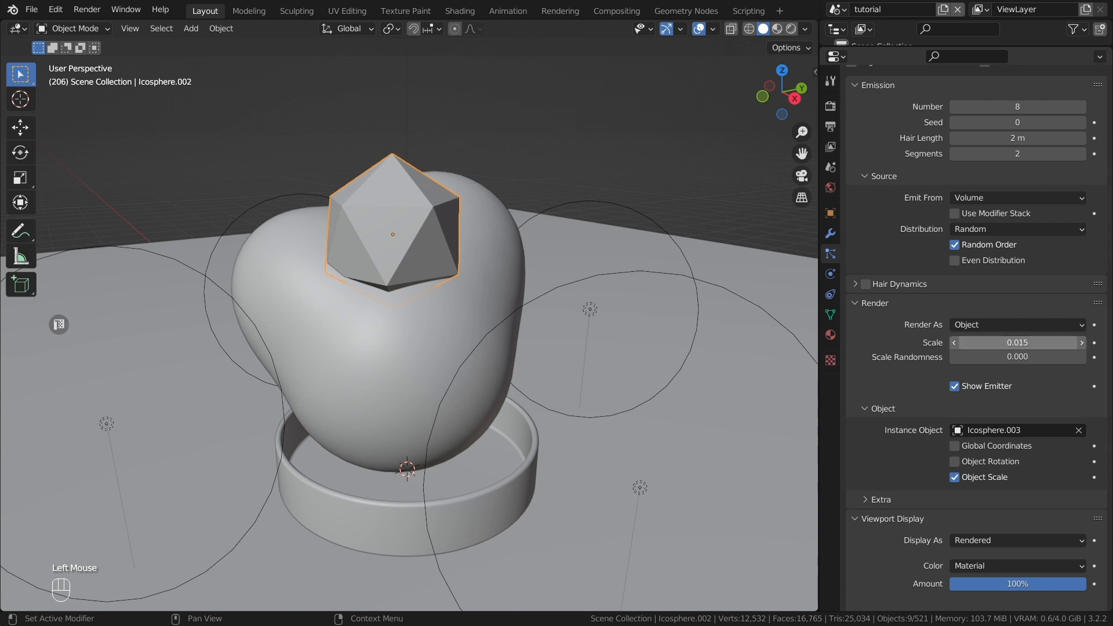
scroll(up, 3)
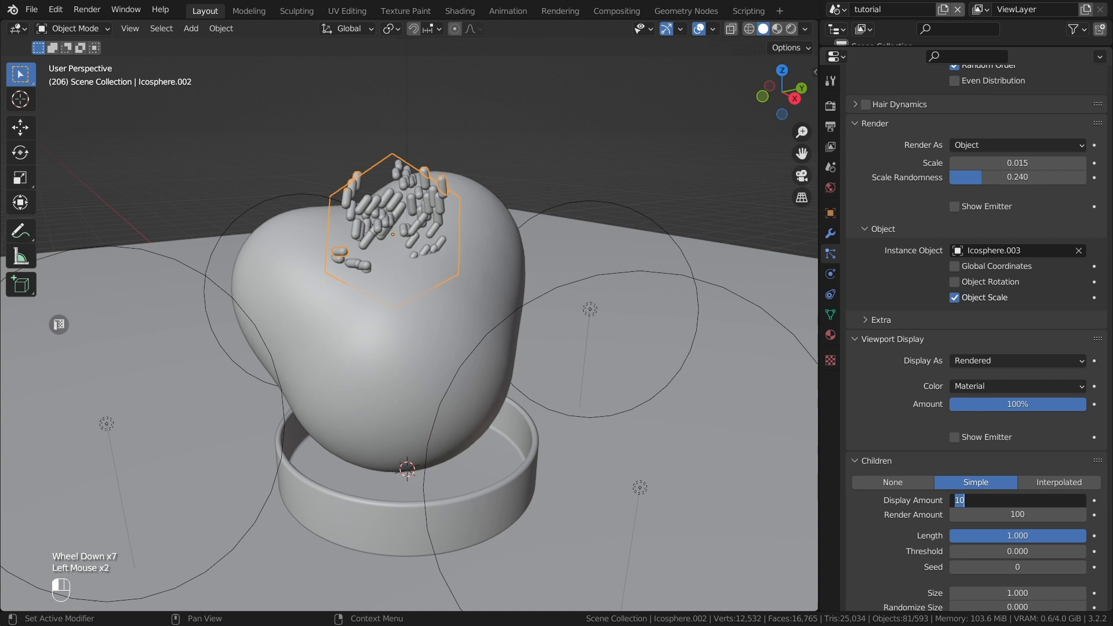
scroll(down, 3)
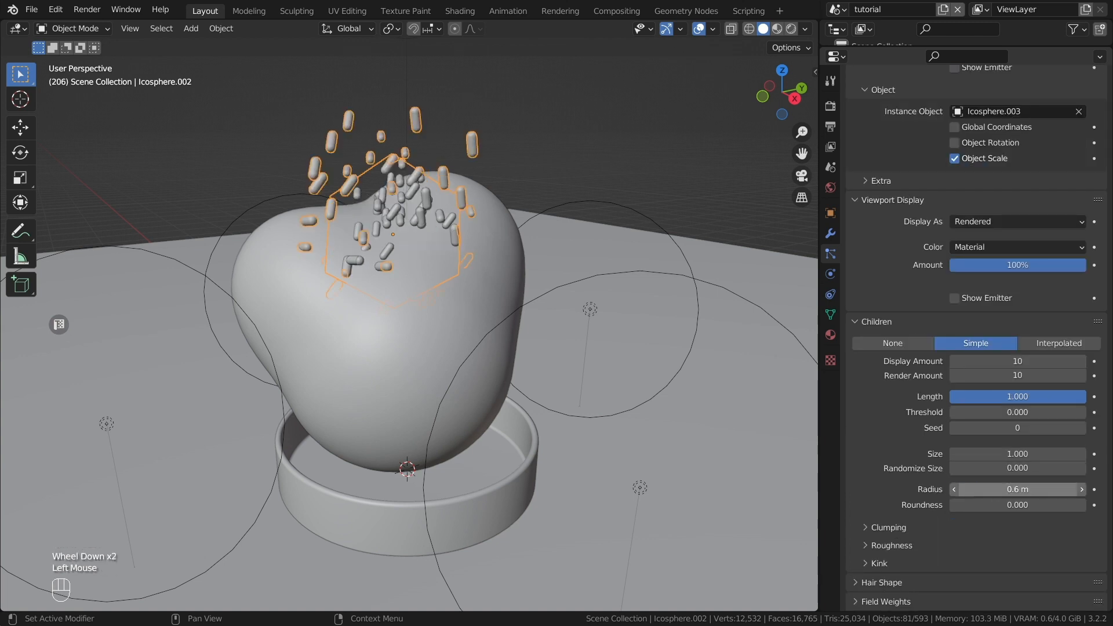
scroll(down, 3)
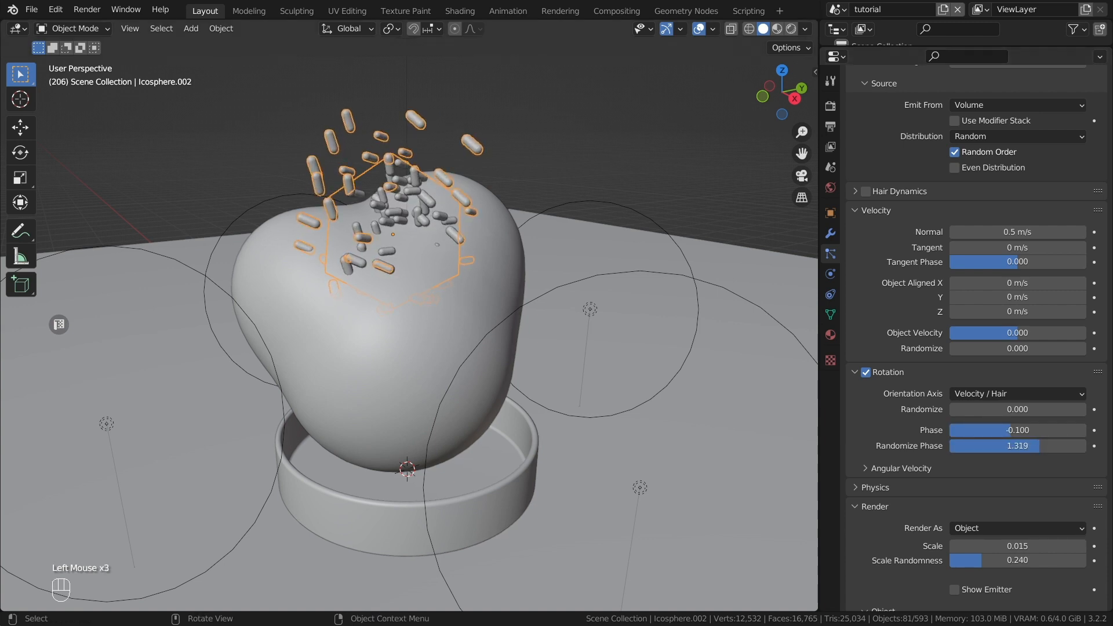
key(r)
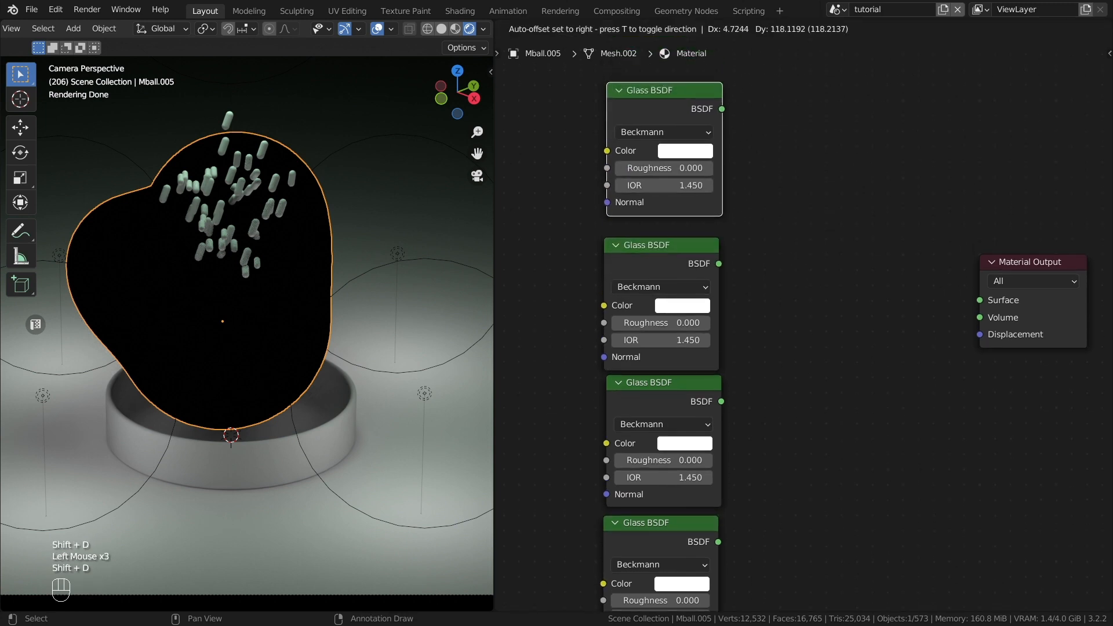
Duplicate Glass BSDF nodes, feed two into a Mix Shader, and add Add and Mix Shaders.
key(shift+a)
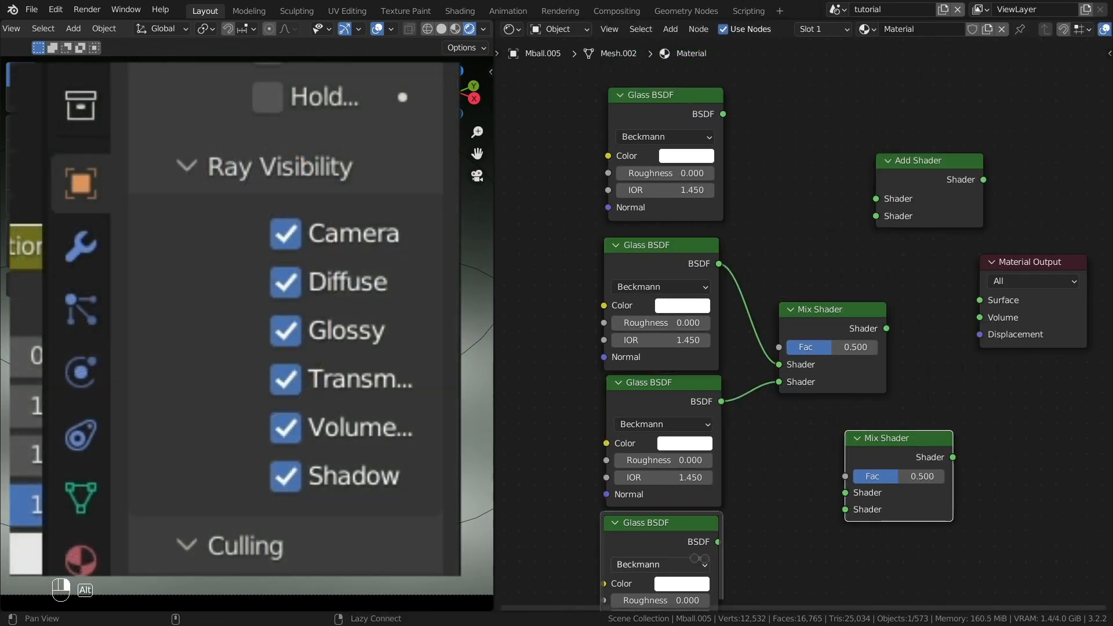
click(284, 475)
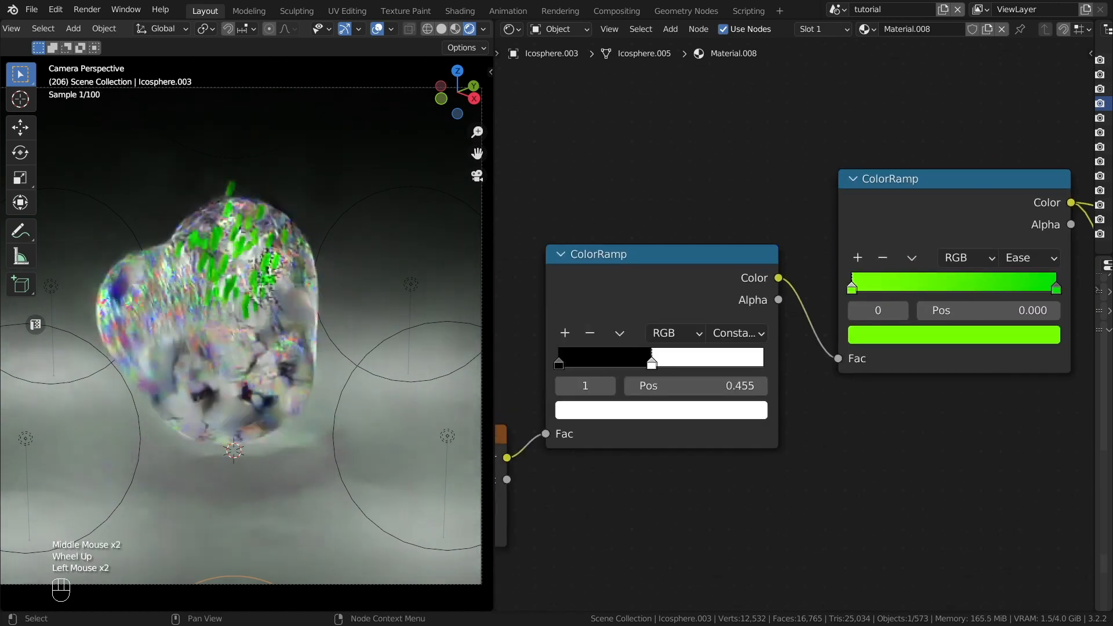
Turn the pill ColorRamp green and give the dish glass roughness 0.25, IOR 1.333.
key(ctrl+s)
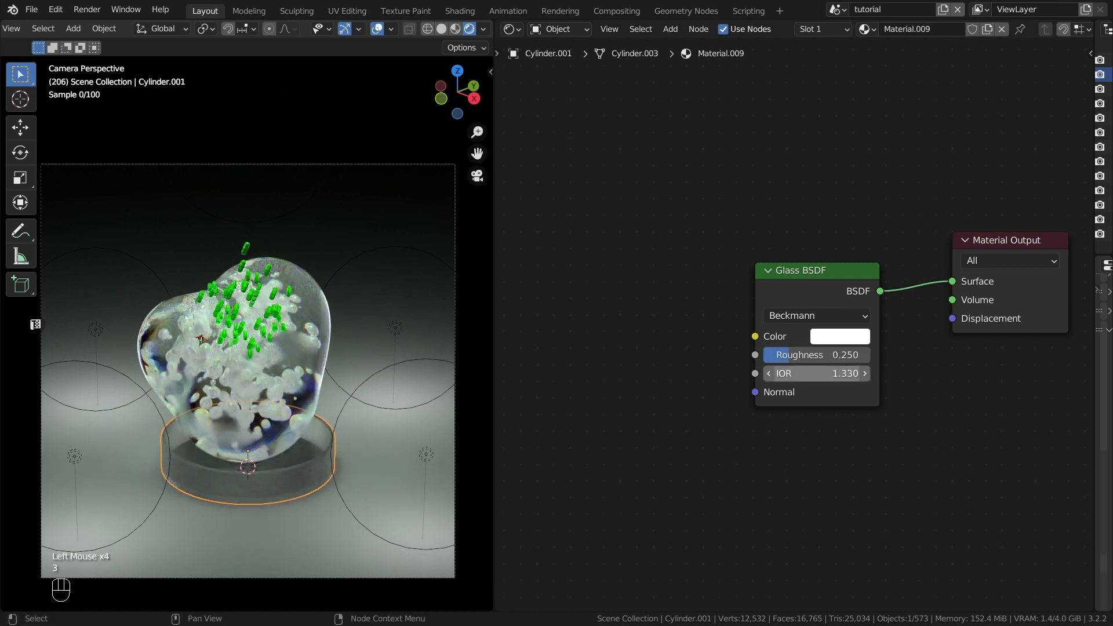
scroll(up, 3)
text(1.333)
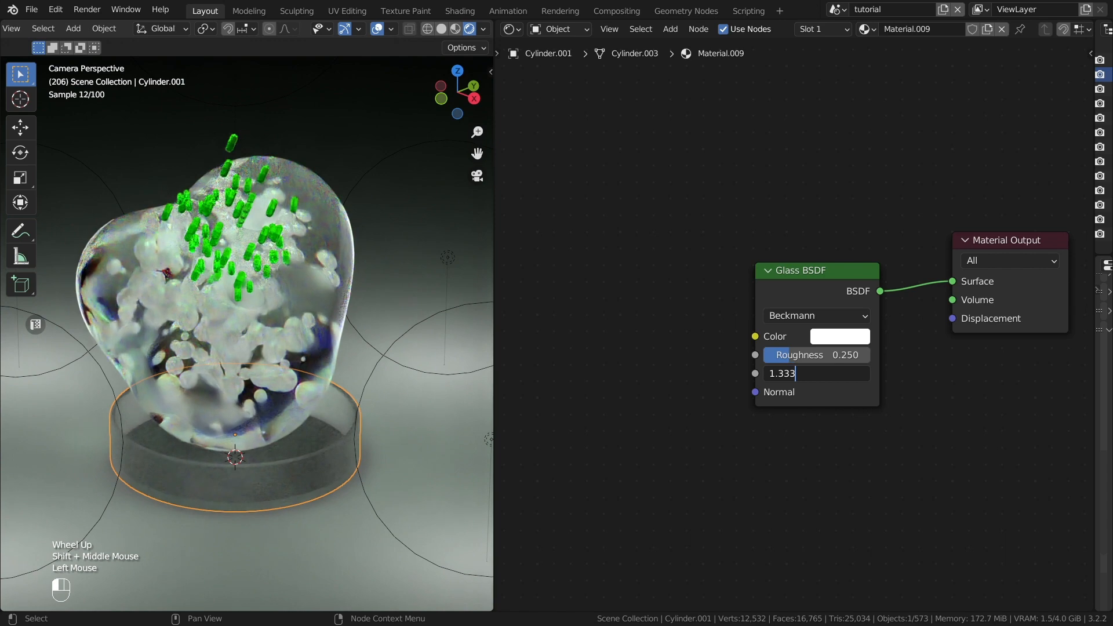
key(g)
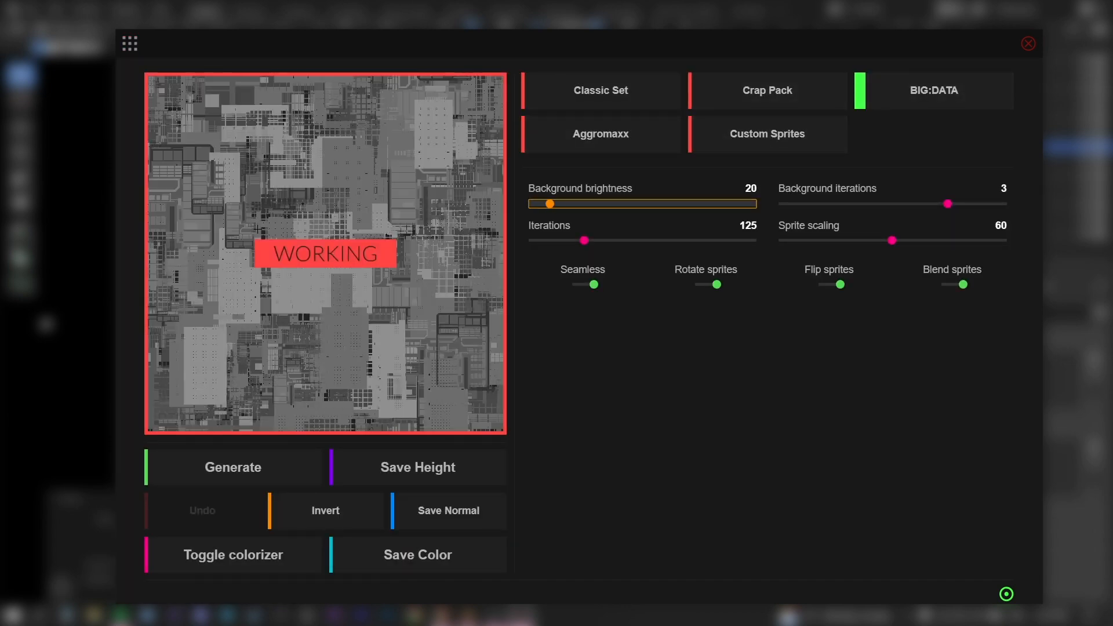
Generate a greyscale sci-fi panel texture from the BIG:DATA sprite set.
click(232, 467)
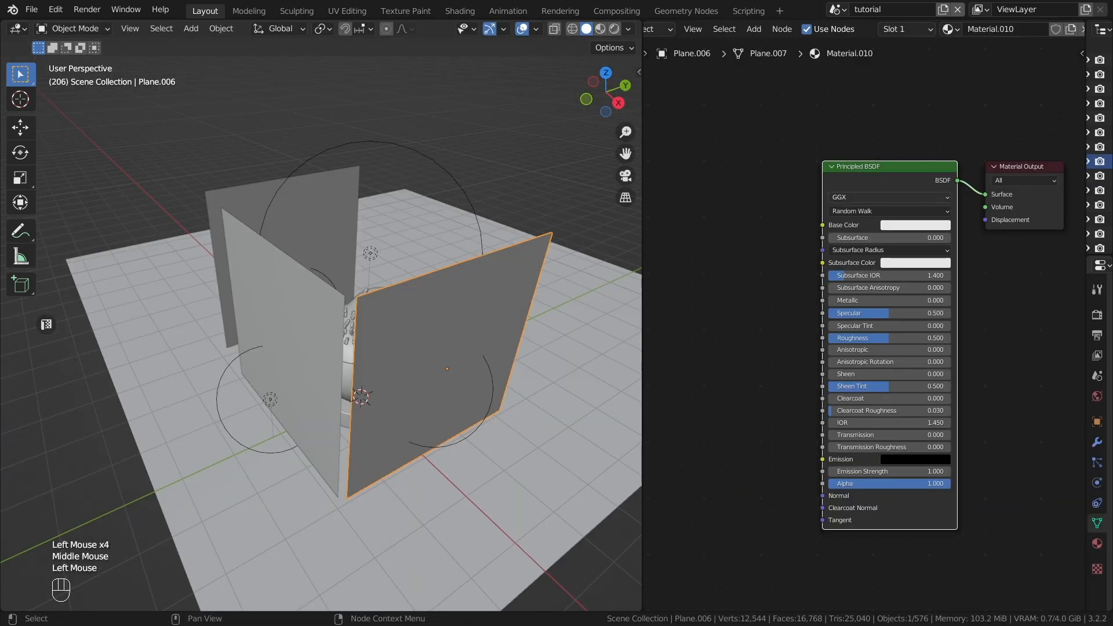
Drive plane Base Color and Emission with an Image Texture, adding Transparent BSDF through Add Shader.
key(ctrl+t)
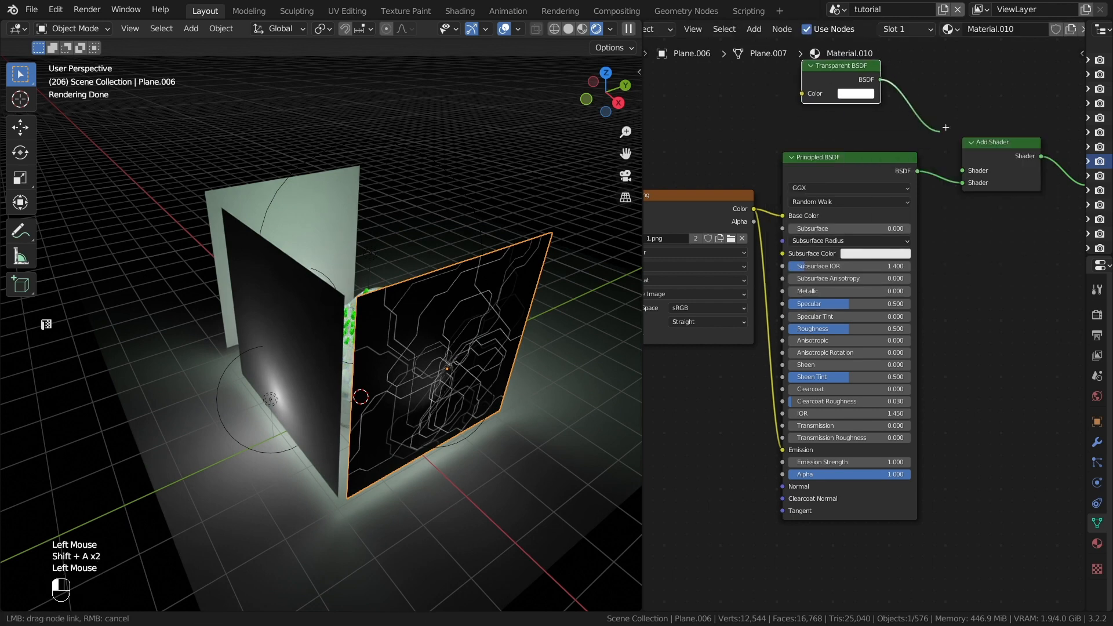
scroll(up, 3)
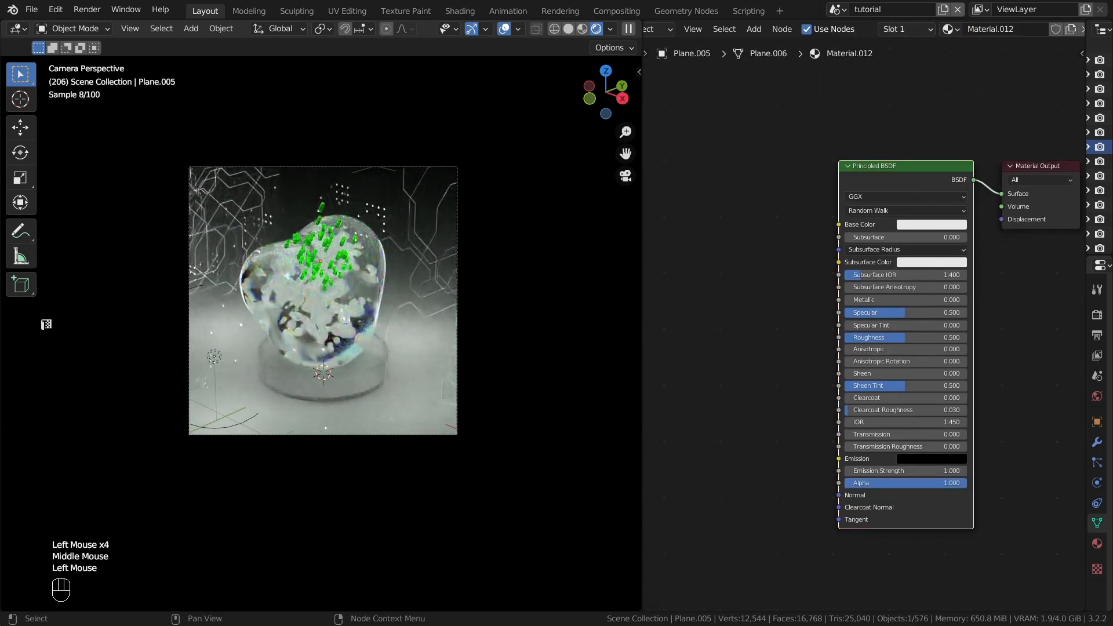
Insert an RGB Curves node before Plane.005's Base Color and set Roughness to 0.187.
key(ctrl+t)
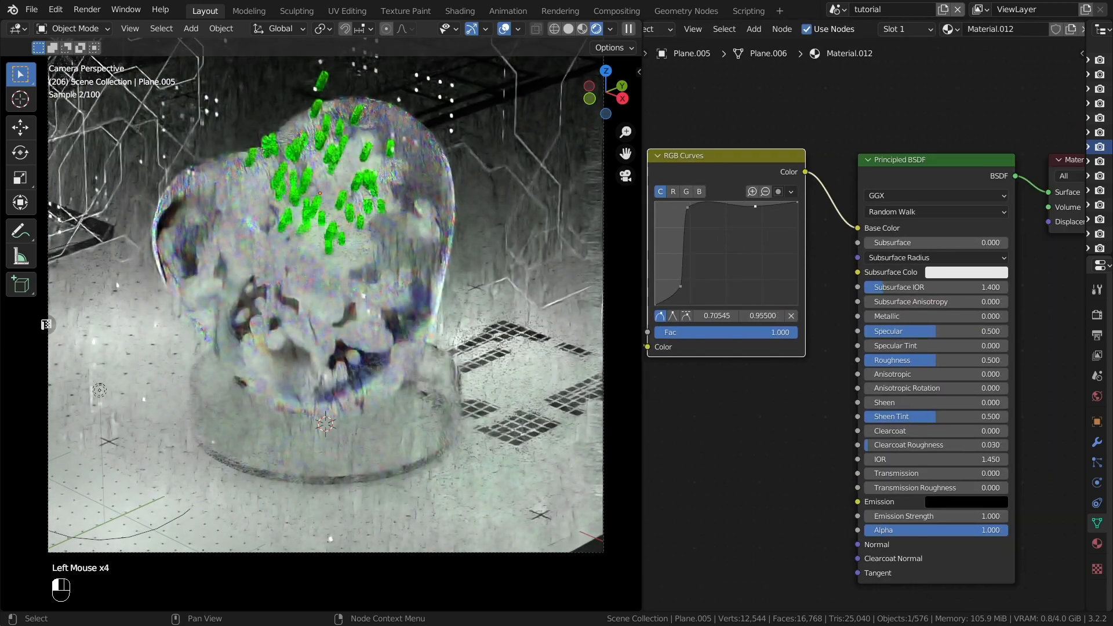
click(900, 360)
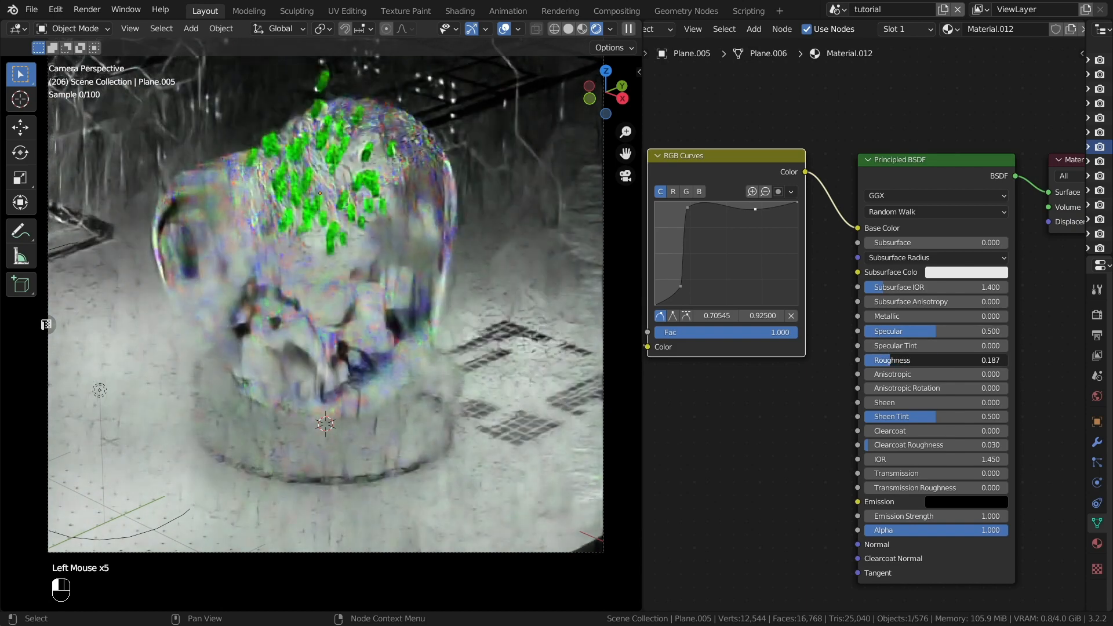